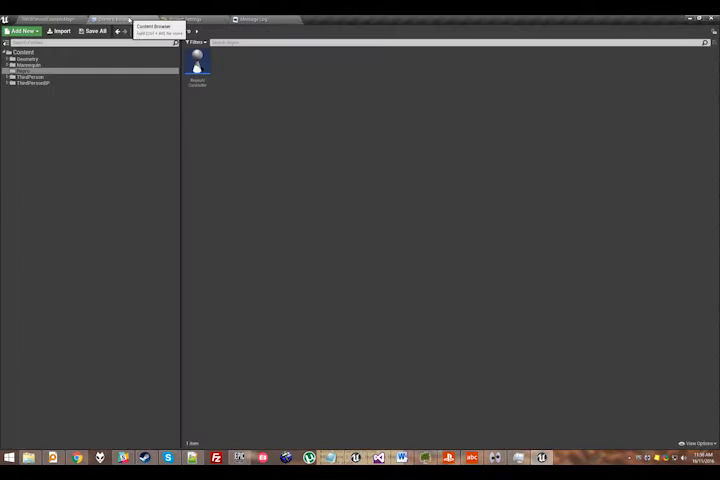
Open the Content Browser's new-asset menu in the Repro folder
click(22, 31)
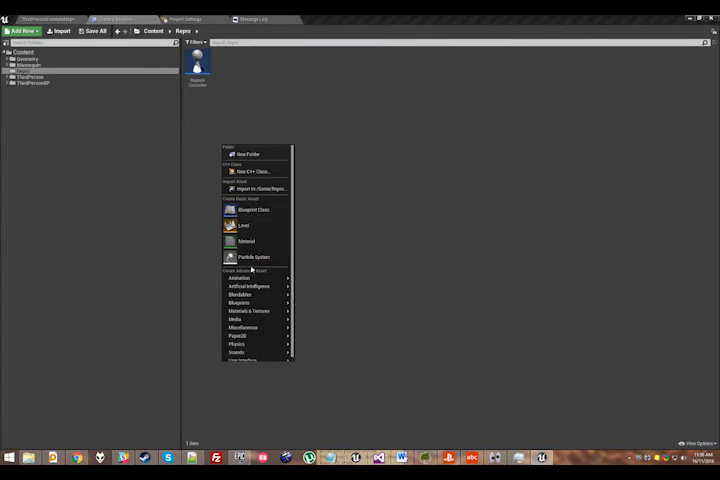
mouse_move(248, 210)
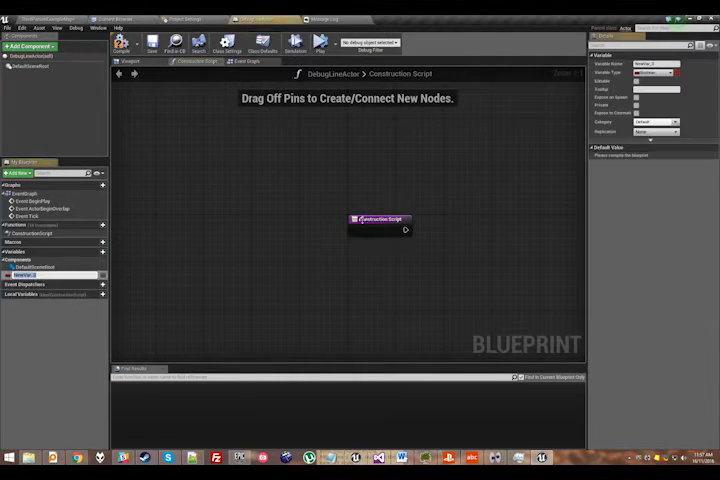
Select the new variable to edit its name, type and Editable setting
click(658, 72)
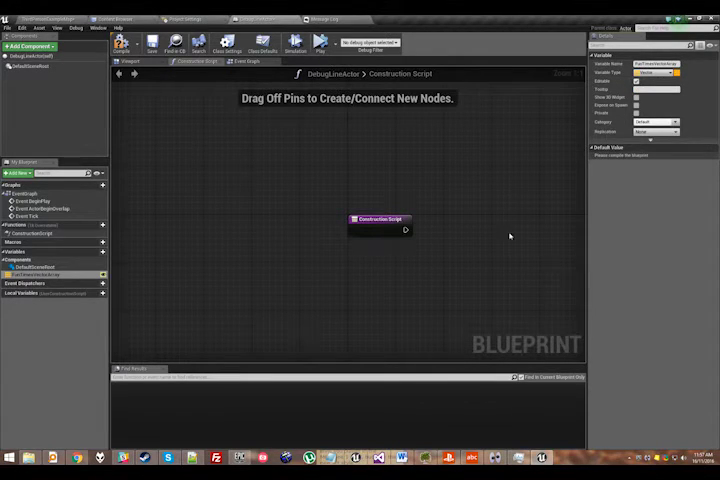
mouse_move(597, 221)
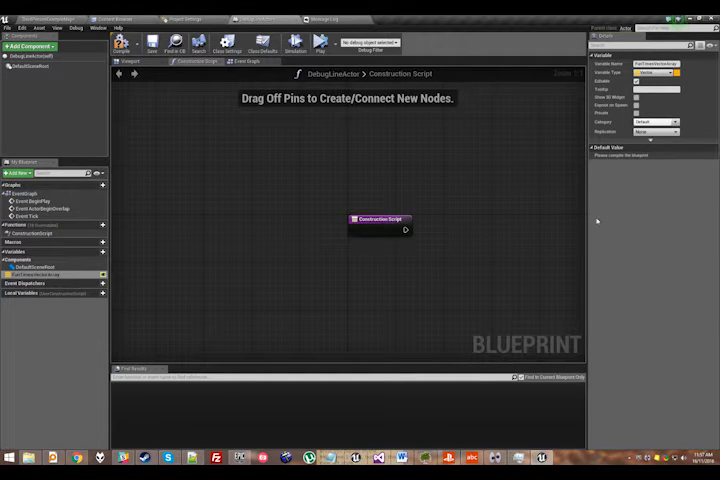
mouse_move(636, 97)
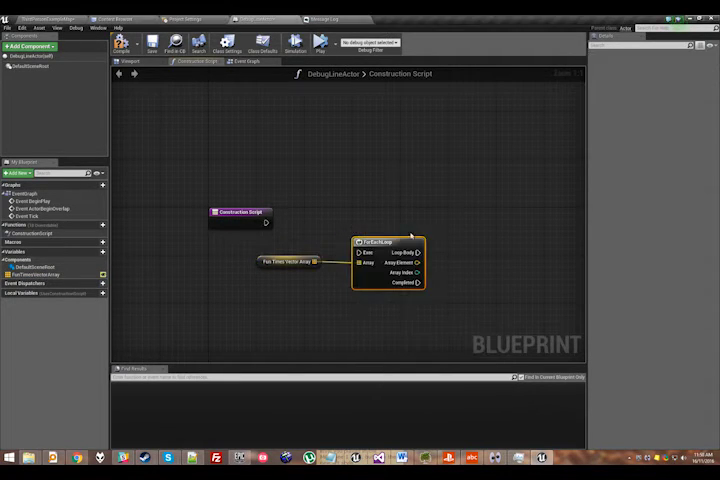
Make room in the graph and add Transform Location for the array element
drag(268, 212, 355, 222)
text(transform)
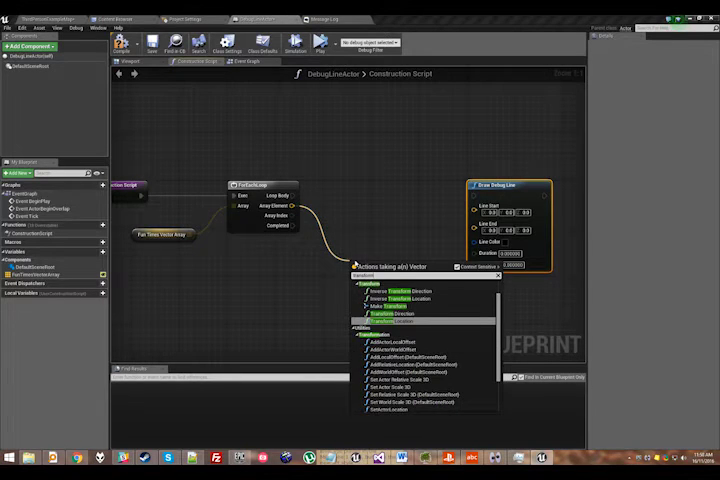
click(392, 321)
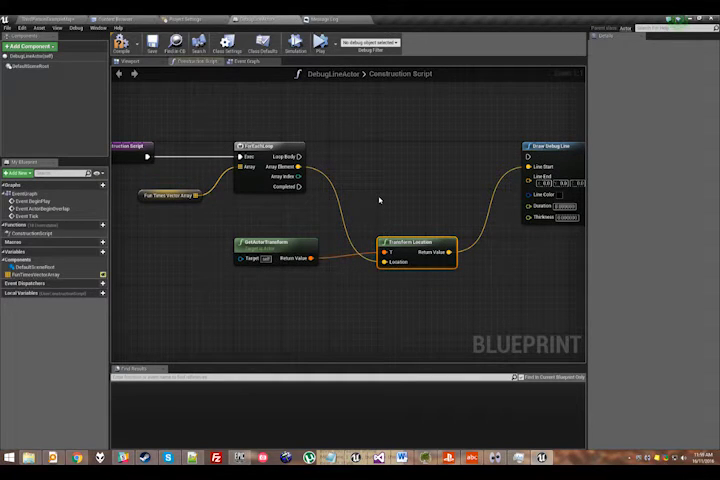
mouse_move(368, 167)
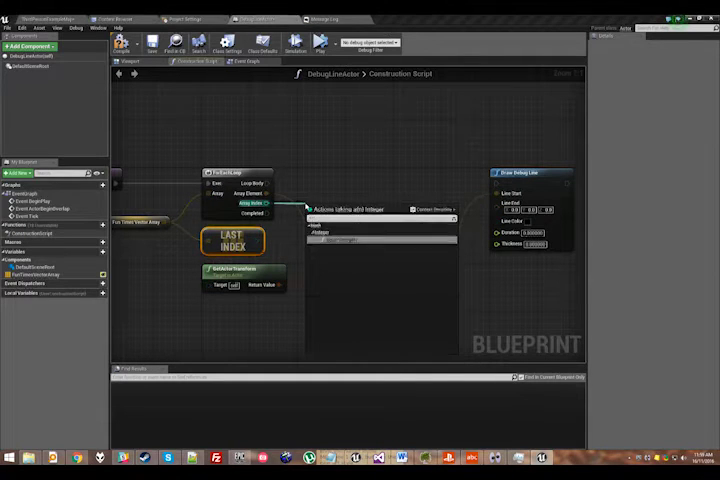
Add a node comparing the loop index with the array's last index
click(330, 210)
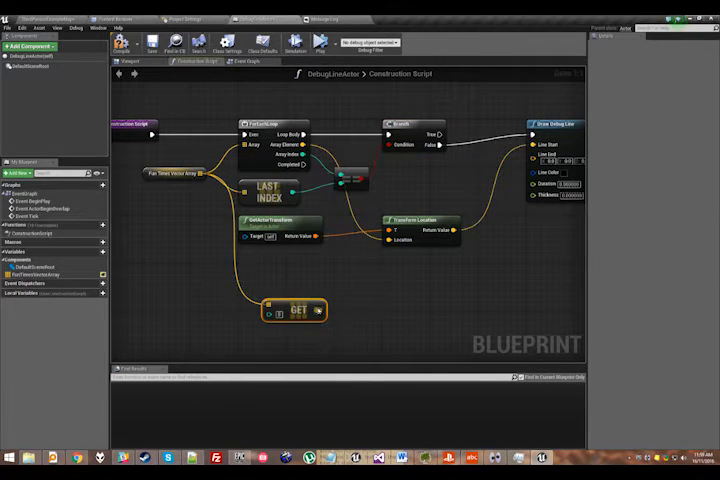
drag(300, 310, 372, 280)
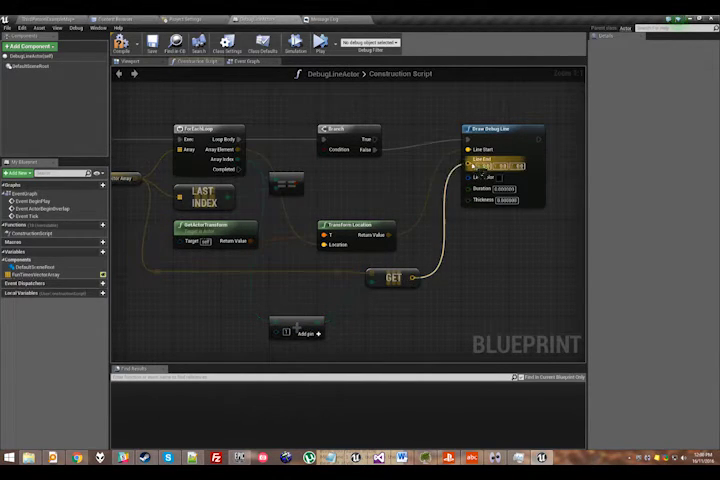
Connect a location output to Draw Debug Line's Line End pin
click(502, 165)
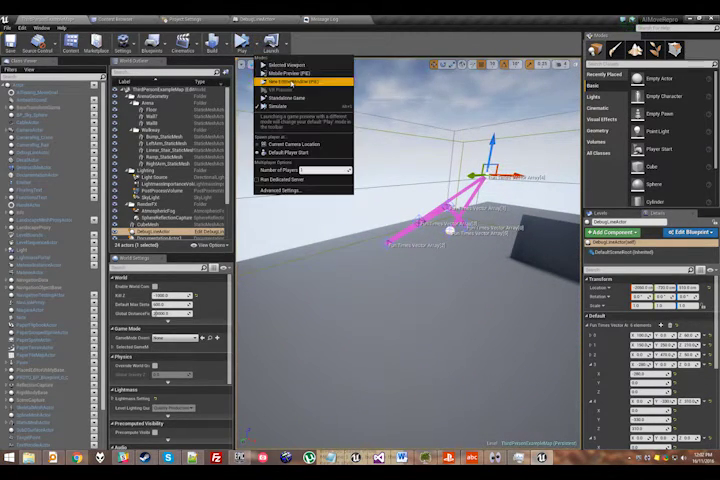
Play the level in the selected viewport, then stop the session
click(280, 80)
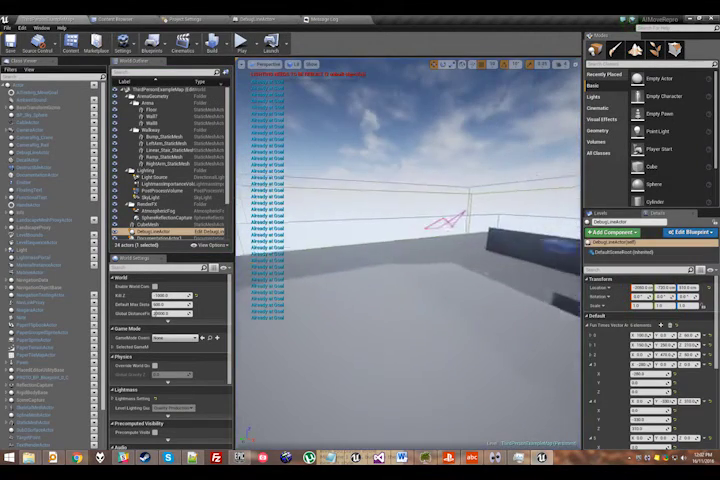
click(252, 64)
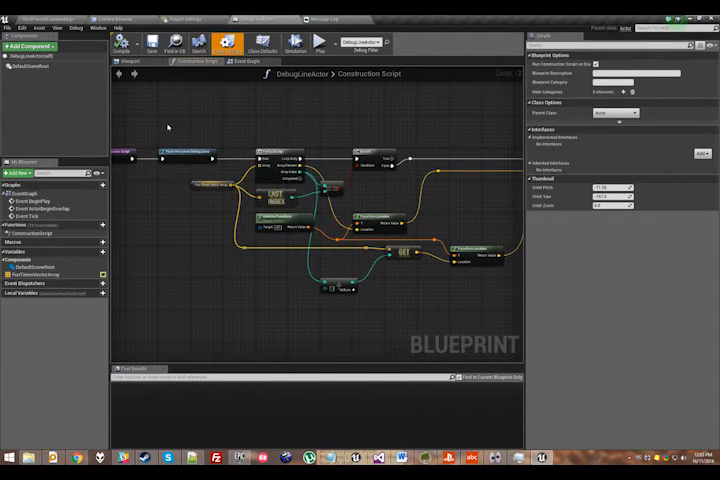
Add Get Game State and an IsValid check on its return value
scroll(down, 3)
text(get game state)
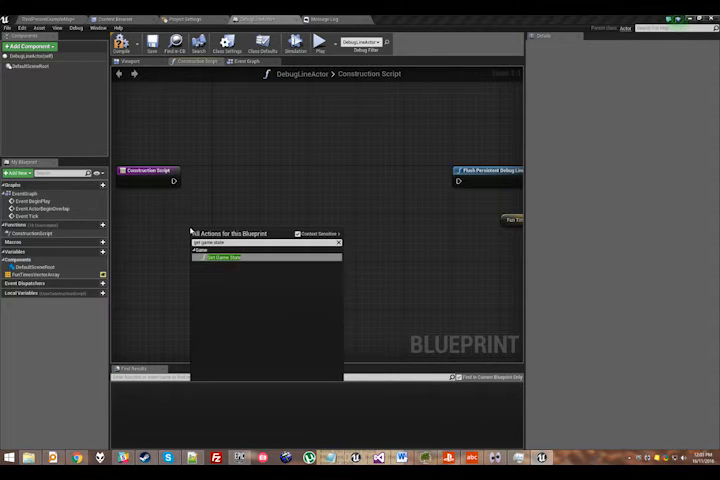
click(220, 257)
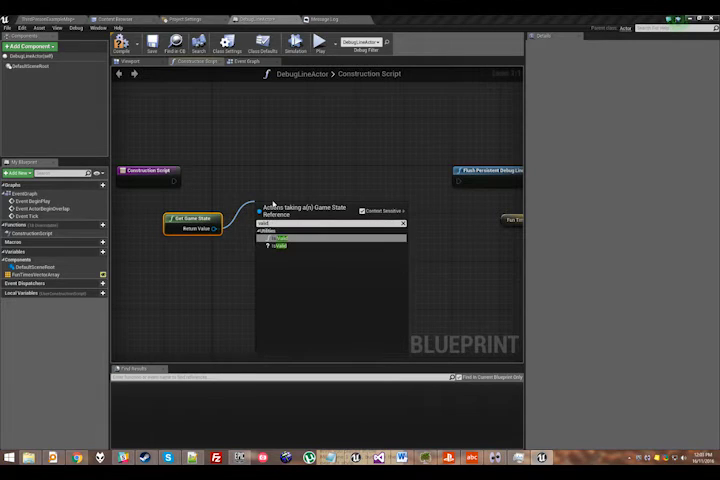
click(281, 246)
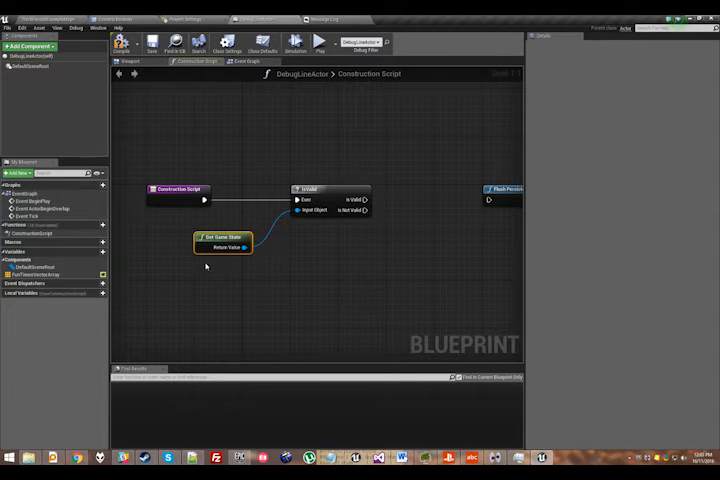
mouse_move(242, 292)
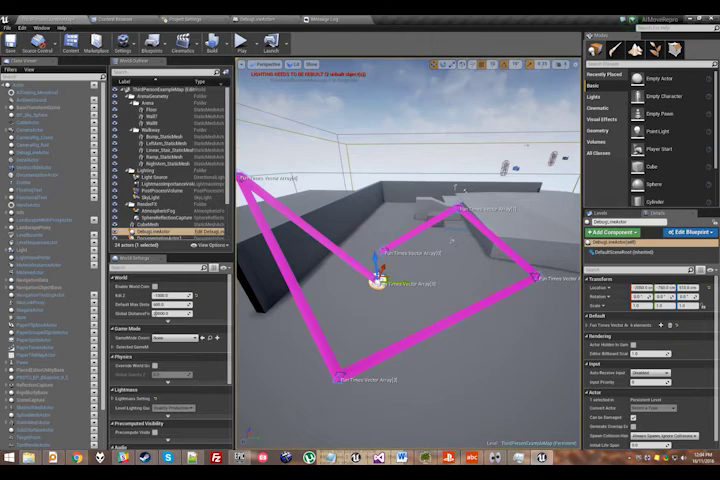
Show the Play dropdown's play mode options in the level editor
click(256, 47)
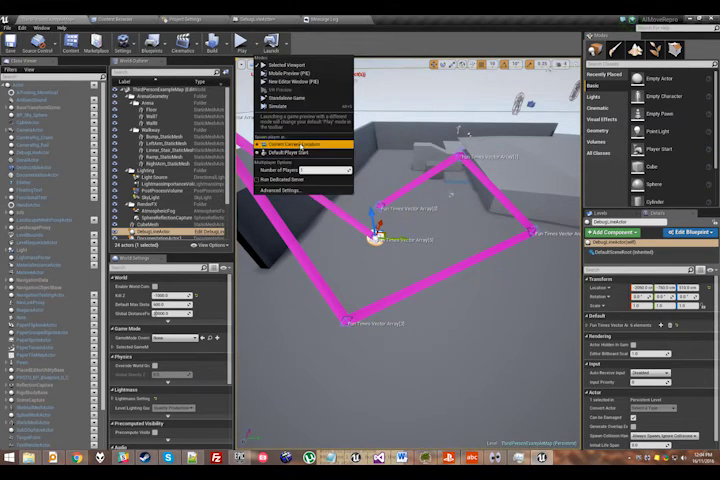